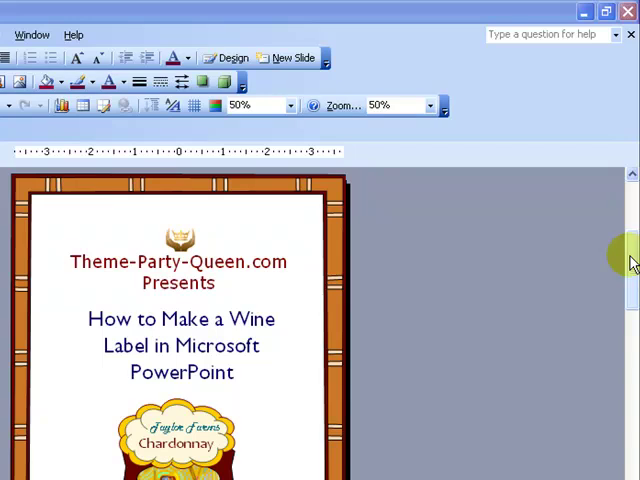
pyautogui.moveTo(628, 260)
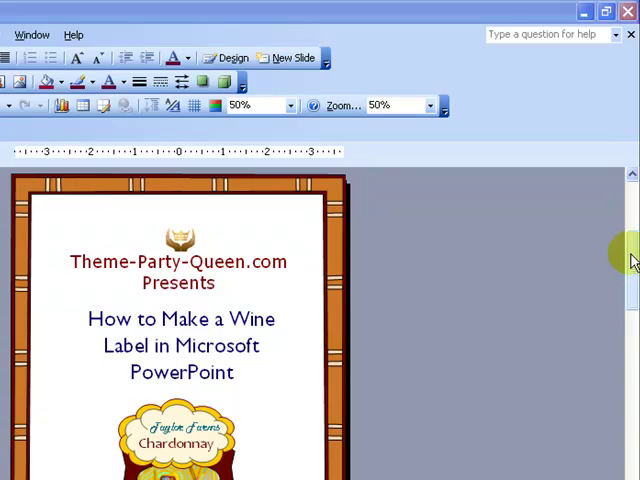
pyautogui.moveTo(630, 258)
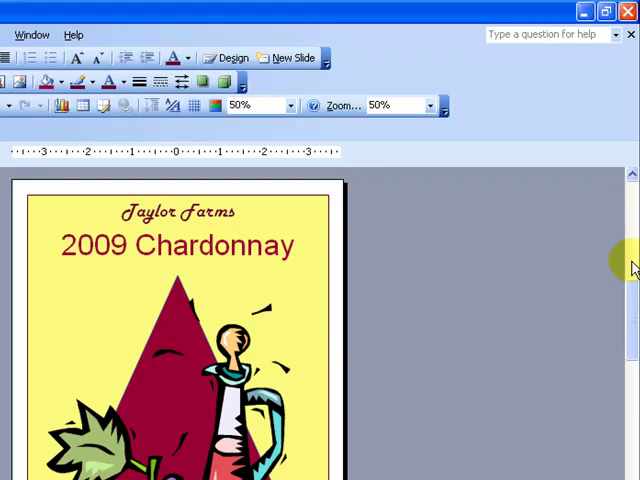
pyautogui.moveTo(303, 293)
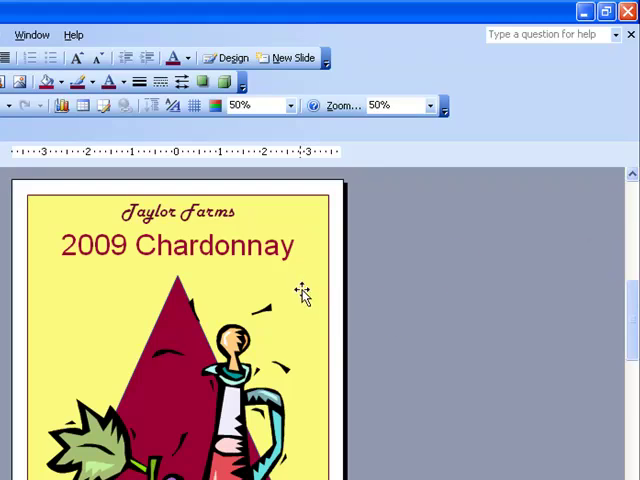
pyautogui.moveTo(227, 388)
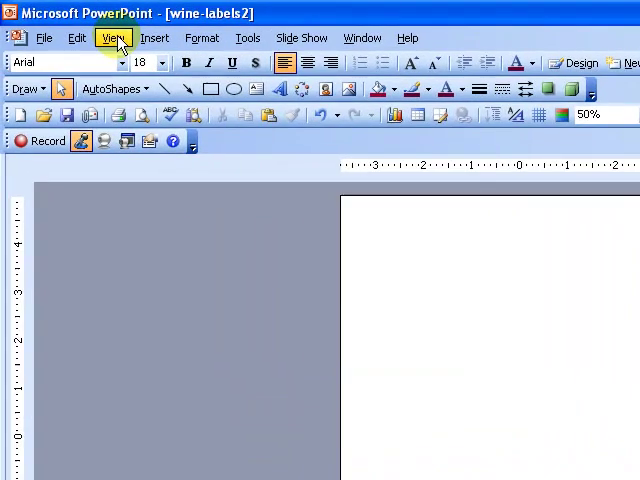
# Turn on Display drawing guides on screen in the Grid and Guides settings.
pyautogui.click(113, 38)
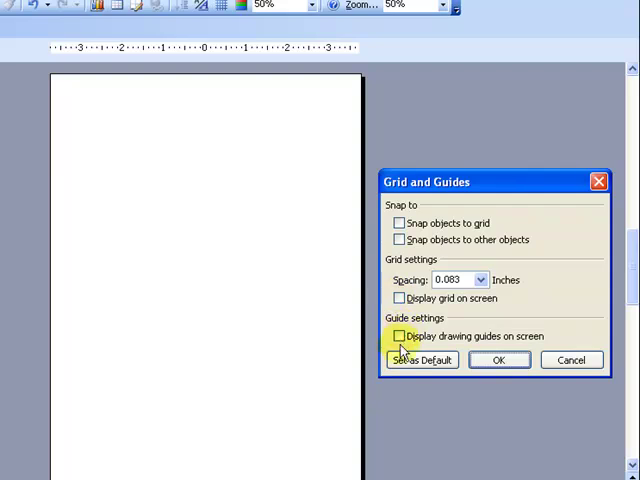
pyautogui.click(399, 336)
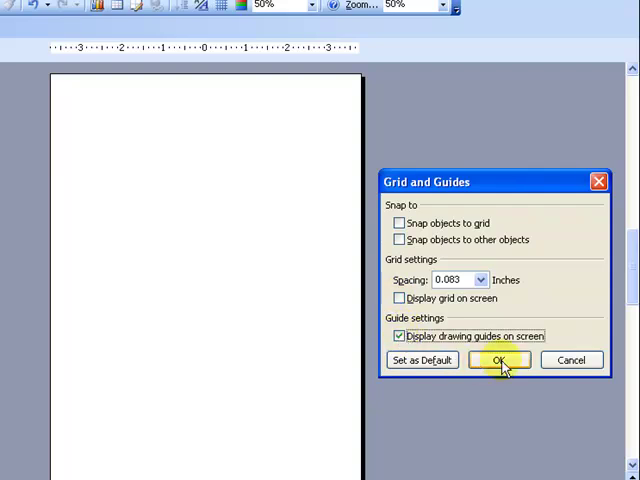
pyautogui.click(500, 360)
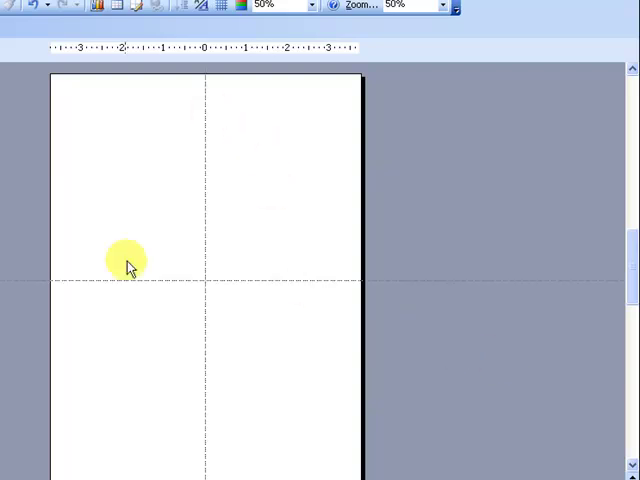
pyautogui.moveTo(210, 305)
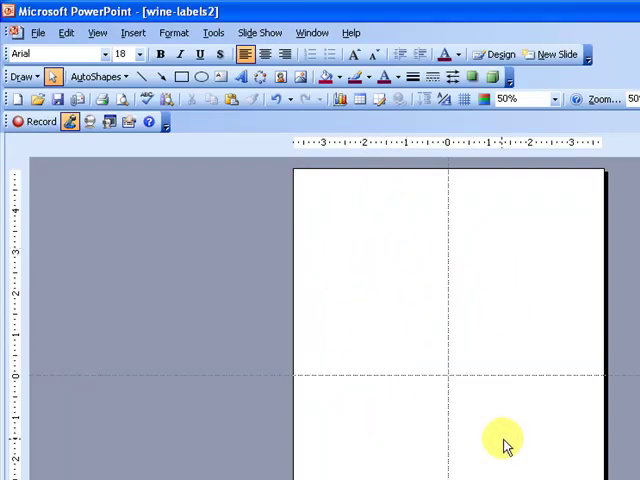
pyautogui.moveTo(515, 390)
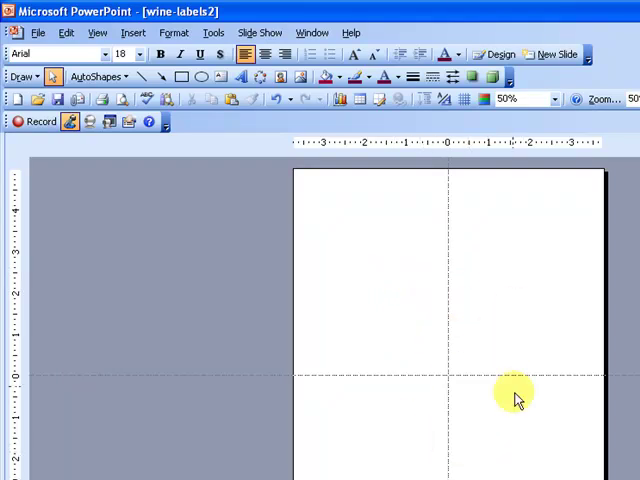
pyautogui.moveTo(448, 343)
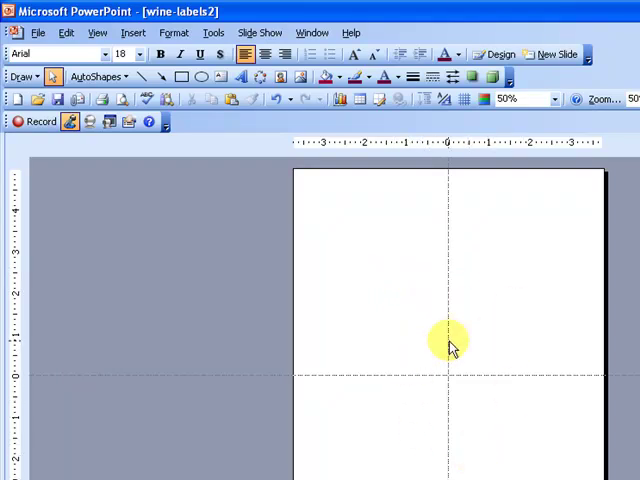
pyautogui.moveTo(553, 453)
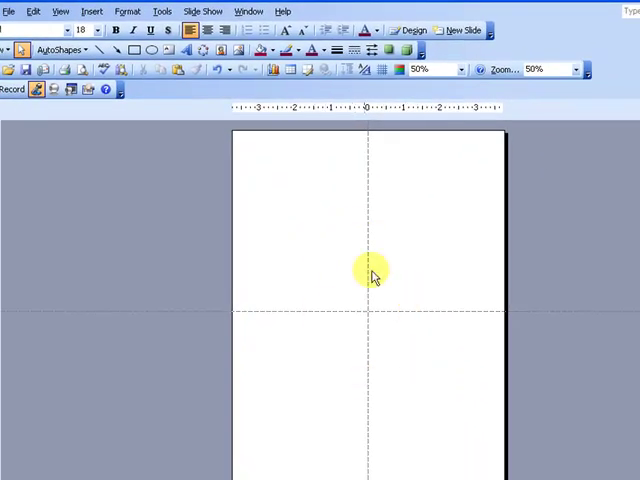
pyautogui.moveTo(370, 370)
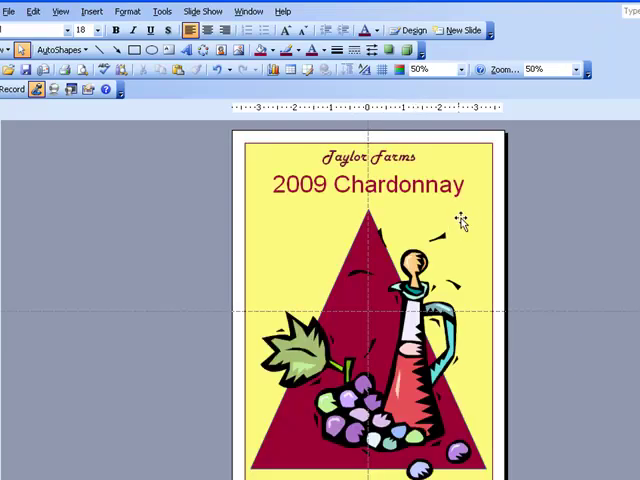
pyautogui.moveTo(590, 398)
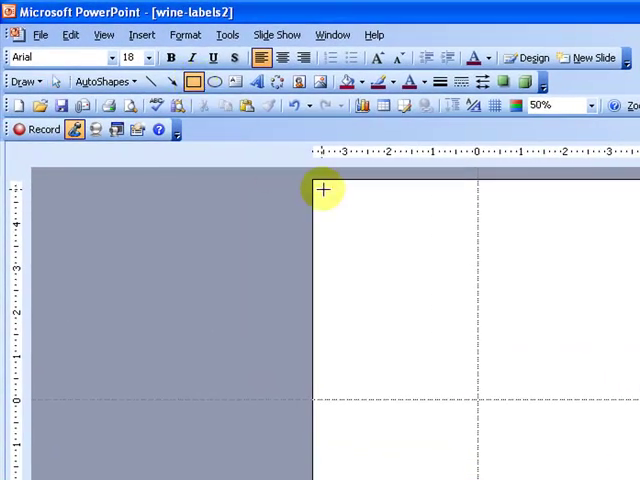
# Draw a rectangle in the top-left quadrant, fill it yellow and give it a dark red outline.
pyautogui.moveTo(323, 188); pyautogui.dragTo(442, 375)
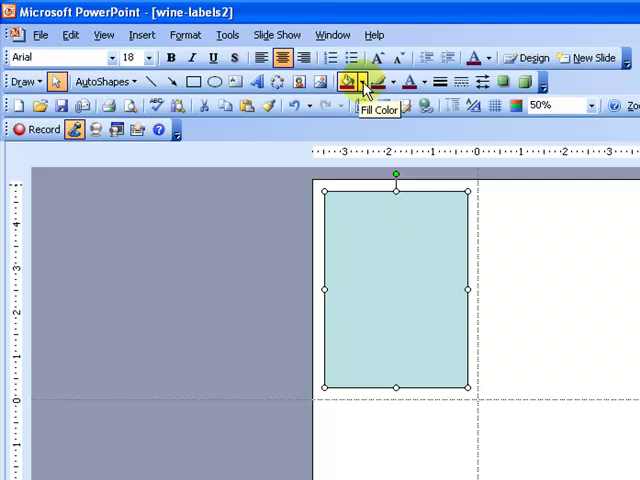
pyautogui.click(377, 82)
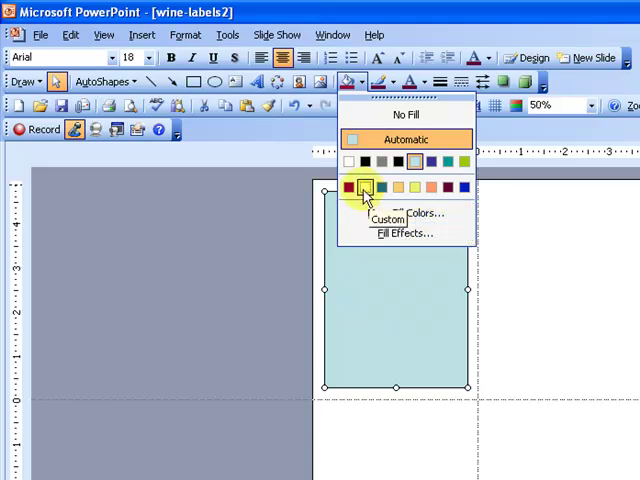
pyautogui.click(379, 186)
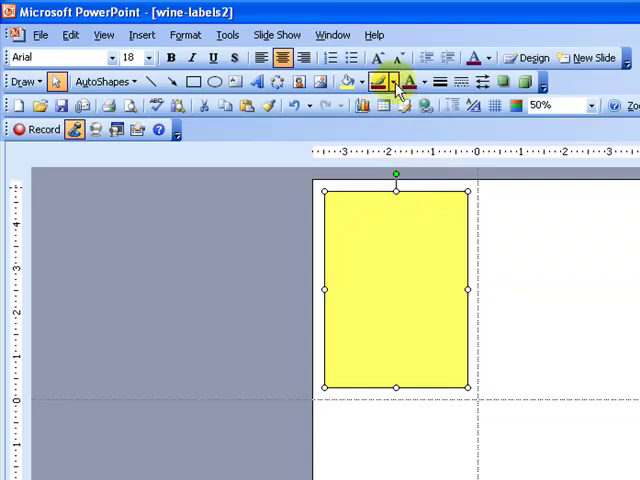
pyautogui.click(398, 82)
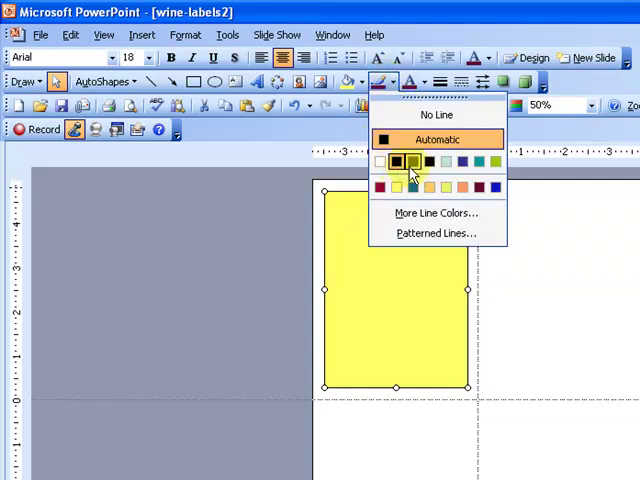
pyautogui.click(395, 161)
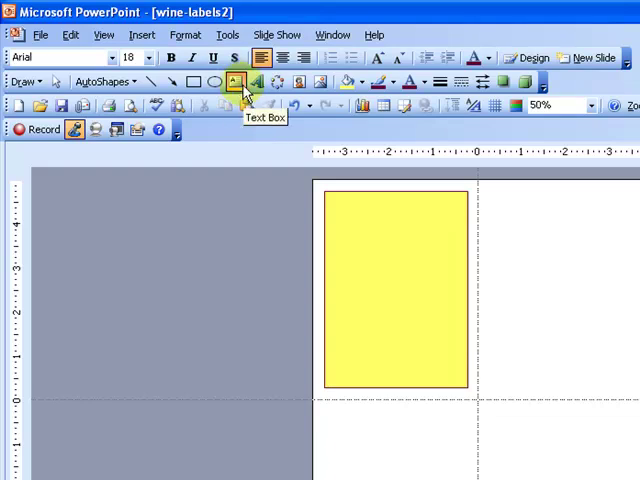
# Add a 'Taylor Farms' text box atop the yellow rectangle and enlarge it to 20 points.
pyautogui.moveTo(343, 210); pyautogui.dragTo(455, 237)
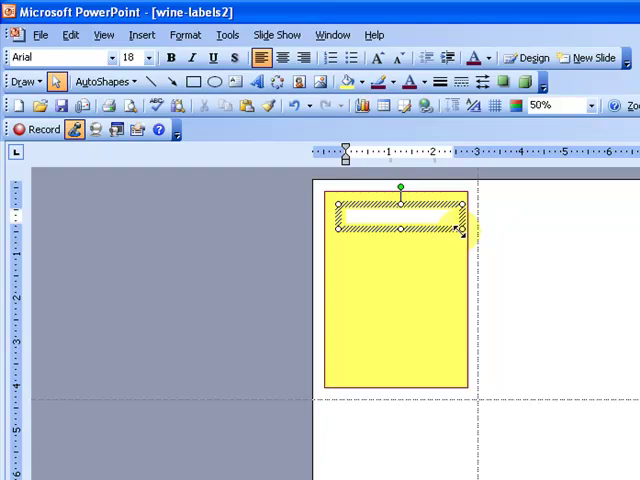
pyautogui.write('Ta')
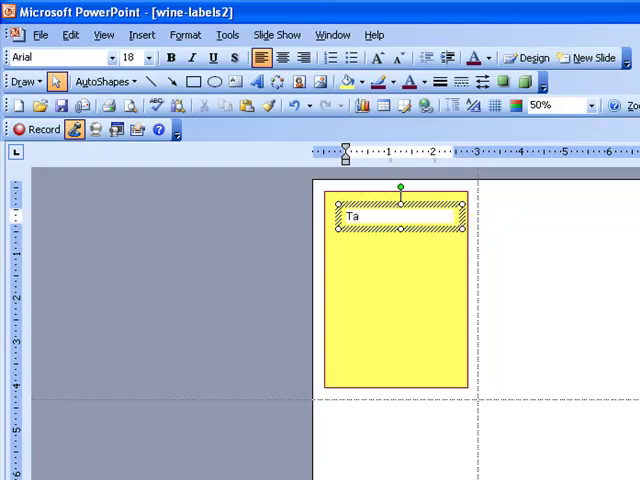
pyautogui.write('ylor Farms')
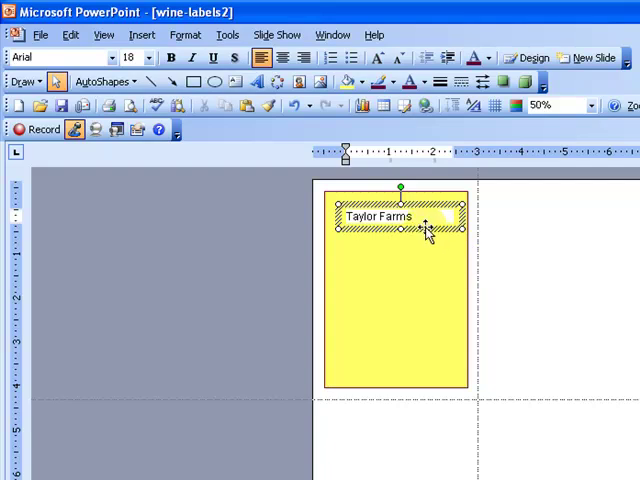
pyautogui.click(410, 216)
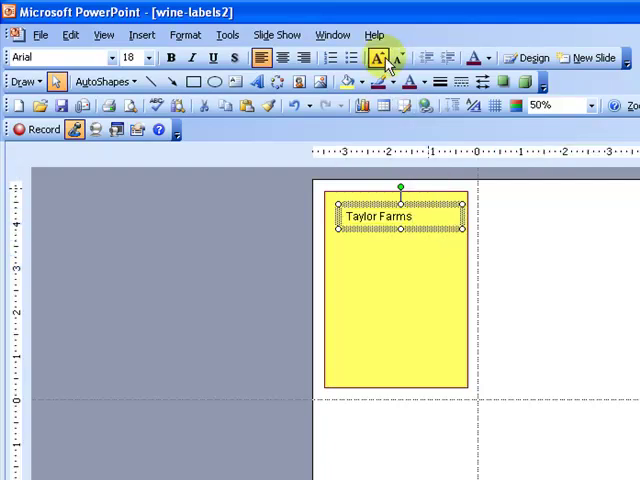
pyautogui.click(378, 57)
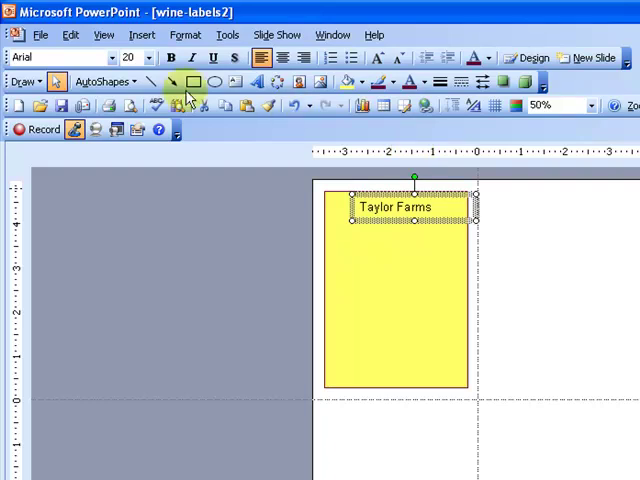
# Apply Harlow Solid Italic to the Taylor Farms caption and enlarge it further.
pyautogui.click(110, 57)
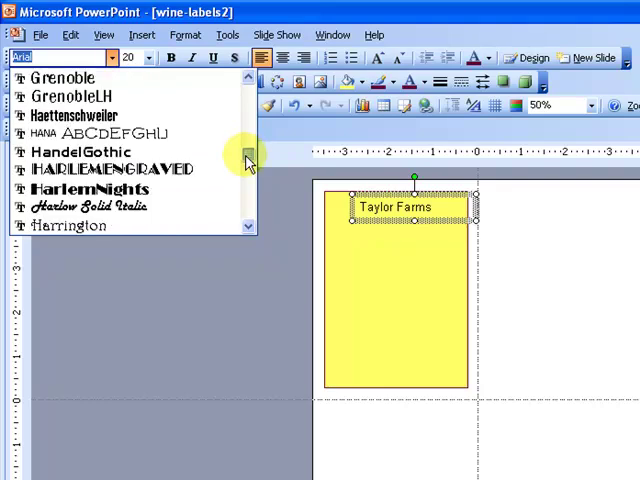
pyautogui.click(89, 206)
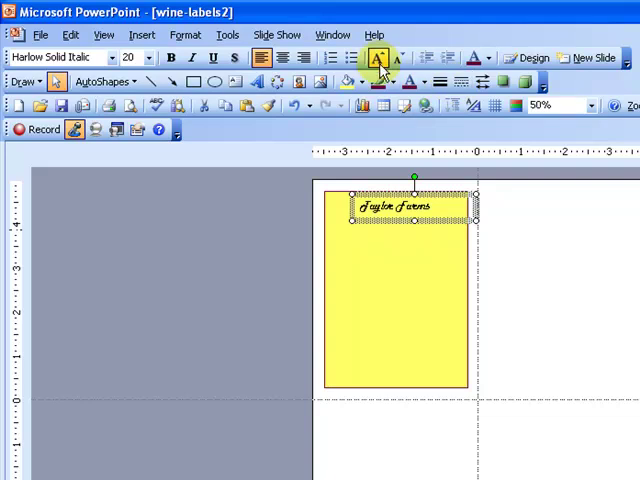
pyautogui.click(382, 57)
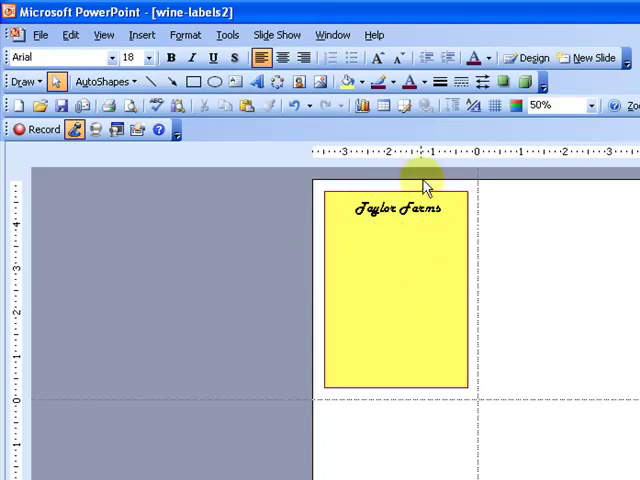
# Add a '2009 Chardonnay' text box below the Taylor Farms heading and adjust its size.
pyautogui.click(215, 82)
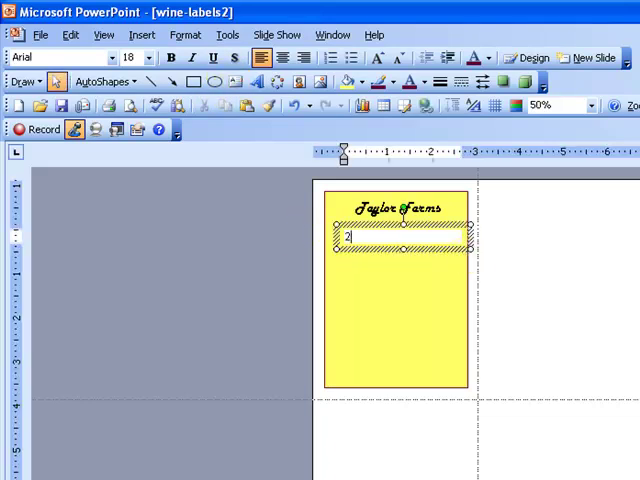
pyautogui.write('2009 Char')
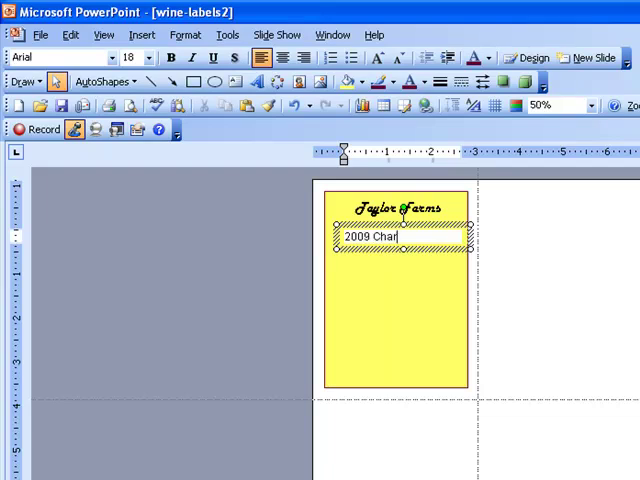
pyautogui.write('donnay')
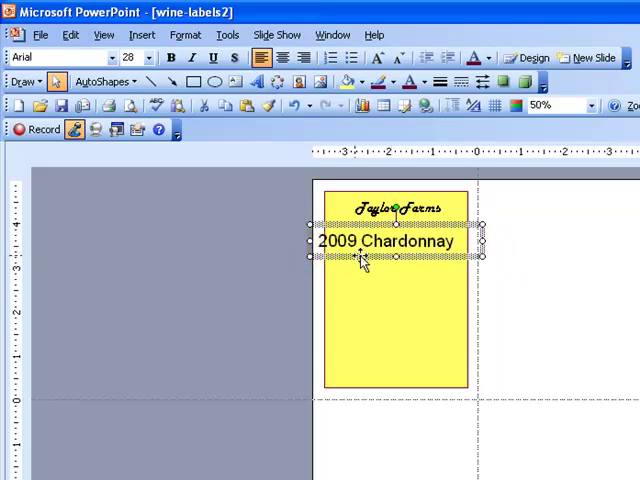
pyautogui.press('Delete')
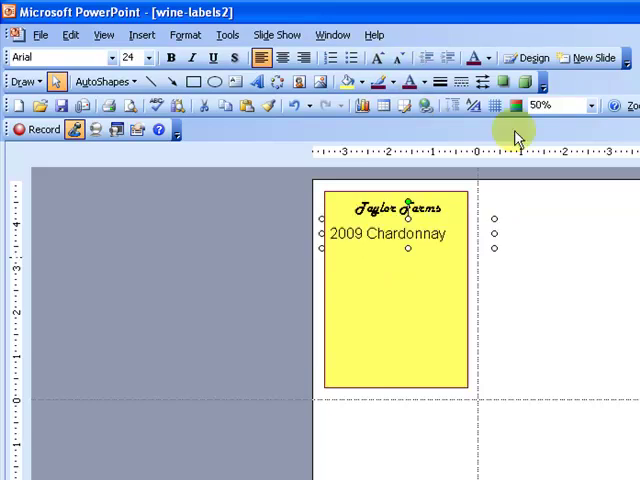
# Colour the Chardonnay line dark red and enlarge it, then colour the Taylor Farms heading dark red.
pyautogui.click(390, 233)
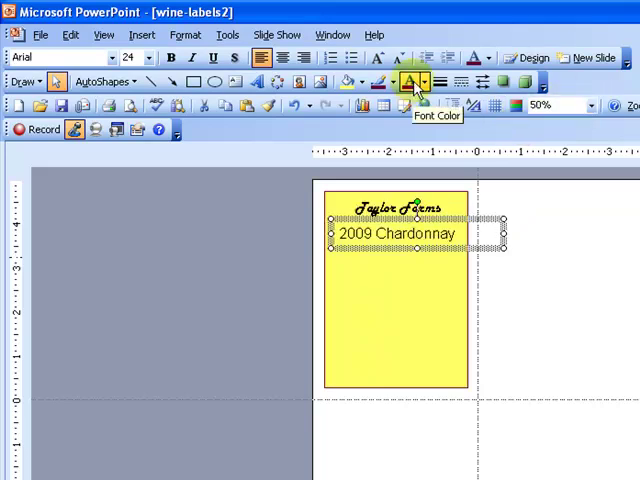
pyautogui.click(427, 83)
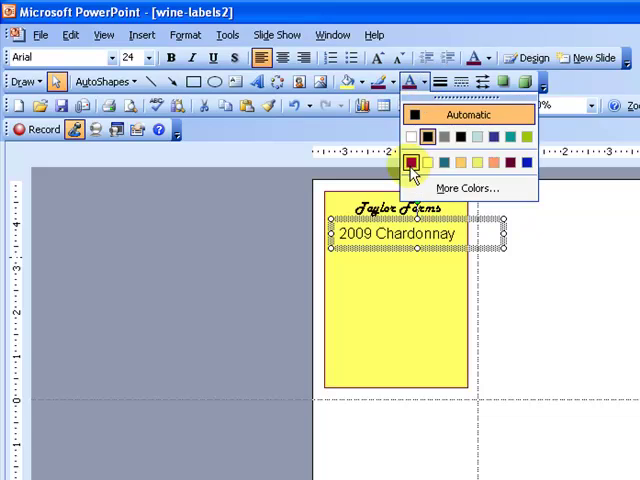
pyautogui.click(412, 162)
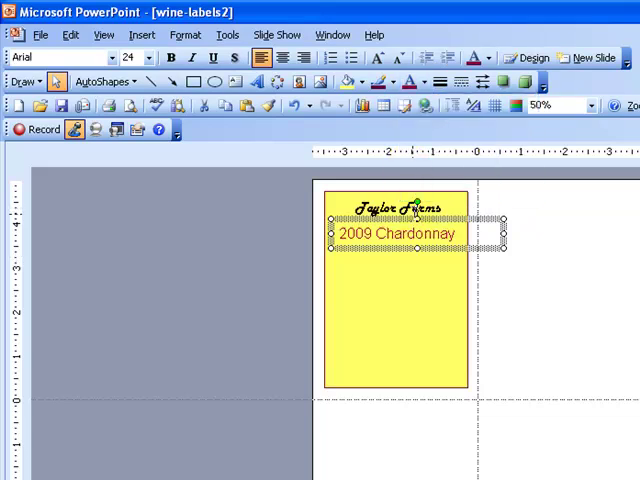
pyautogui.click(396, 57)
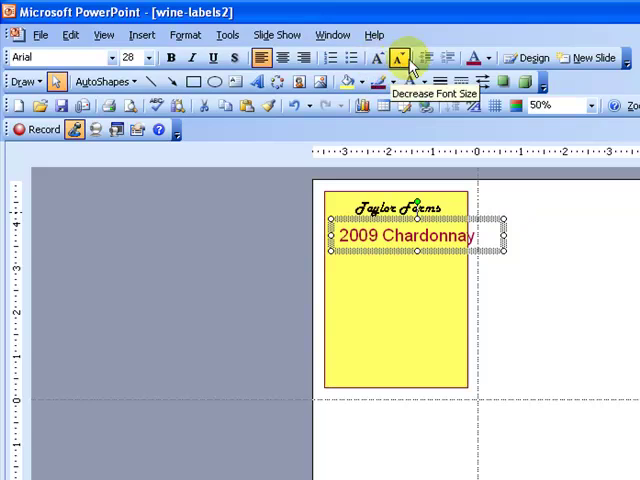
pyautogui.click(397, 57)
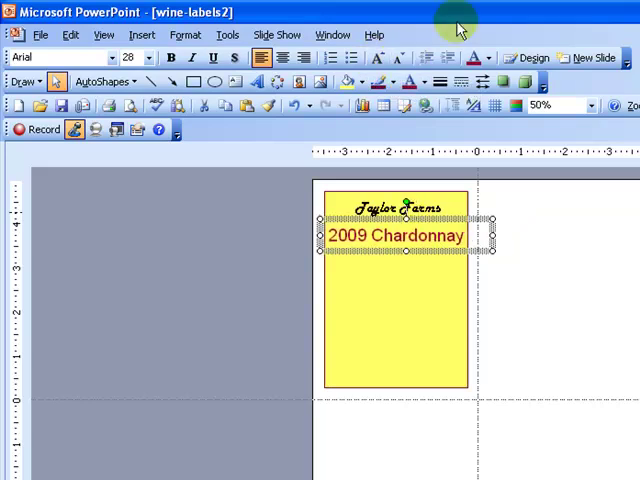
pyautogui.click(398, 205)
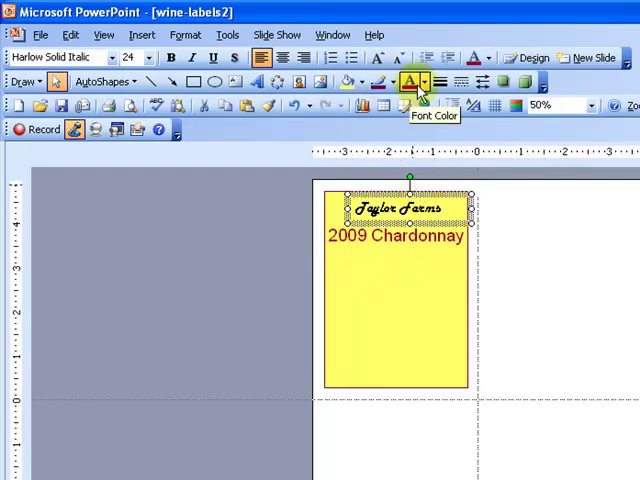
pyautogui.click(428, 84)
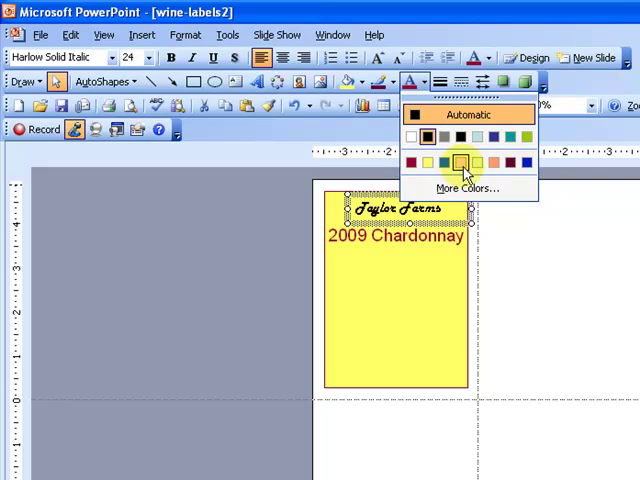
pyautogui.click(458, 161)
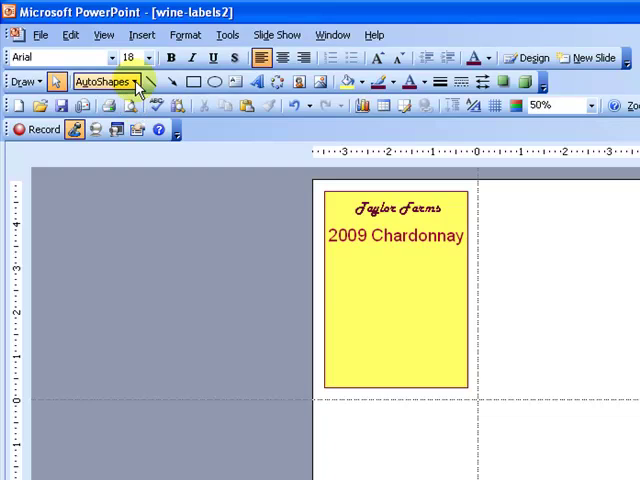
# Draw a dark red isosceles triangle from AutoShapes across the label's lower part.
pyautogui.click(103, 81)
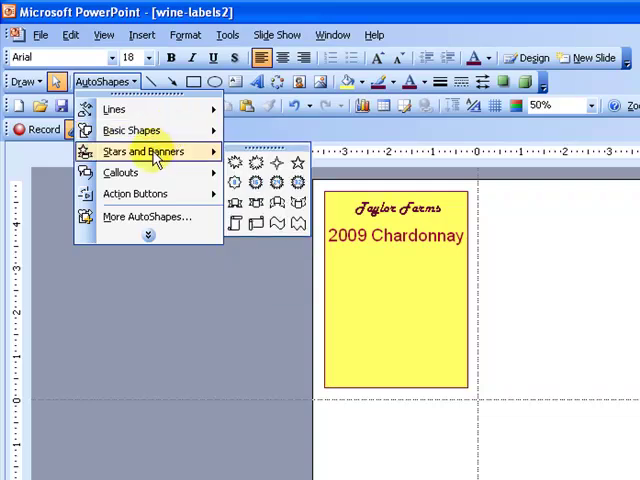
pyautogui.moveTo(150, 222)
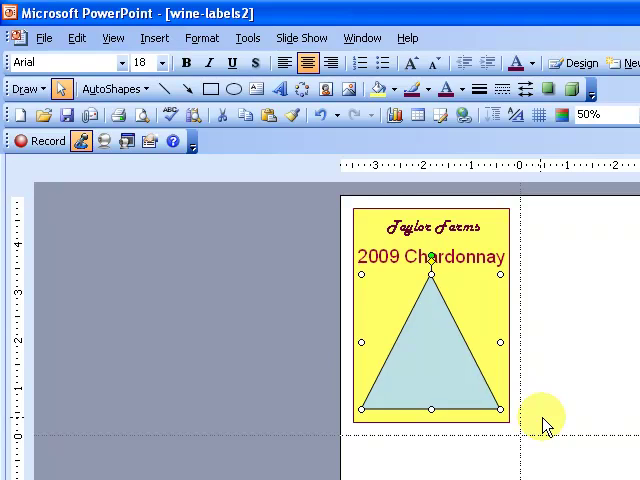
pyautogui.moveTo(430, 278)
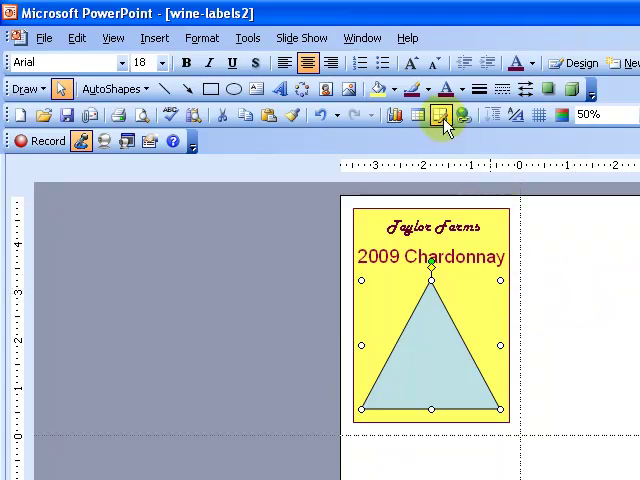
pyautogui.click(396, 89)
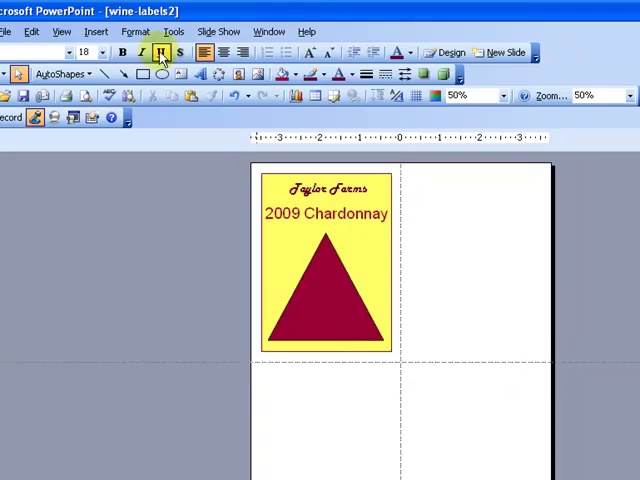
# Insert the grapes-and-wine-bottle clip art over the dark red triangle.
pyautogui.click(93, 30)
pyautogui.write('grapes')
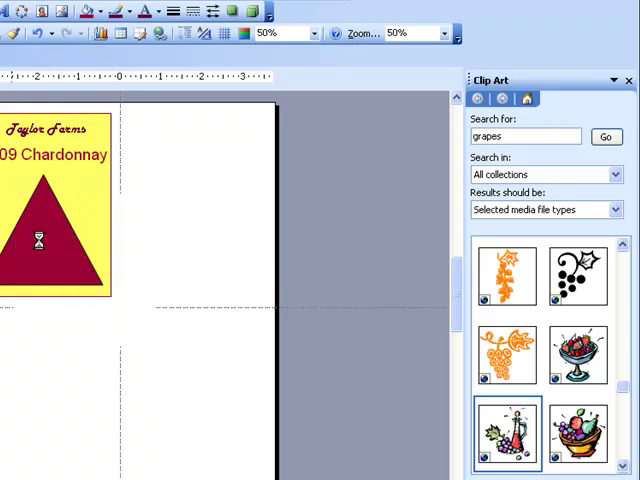
pyautogui.click(505, 435)
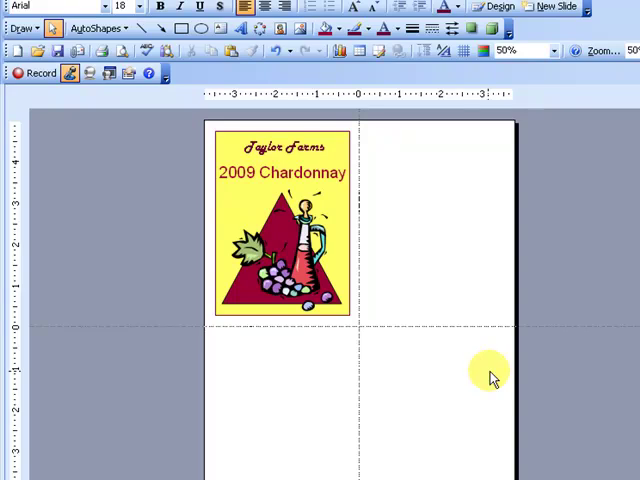
pyautogui.moveTo(215, 195)
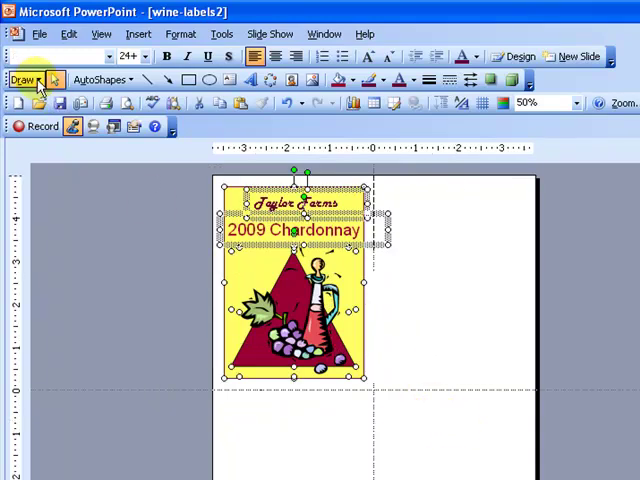
# Group the selected heading, Chardonnay line, triangle and clip art via Draw > Group.
pyautogui.click(24, 79)
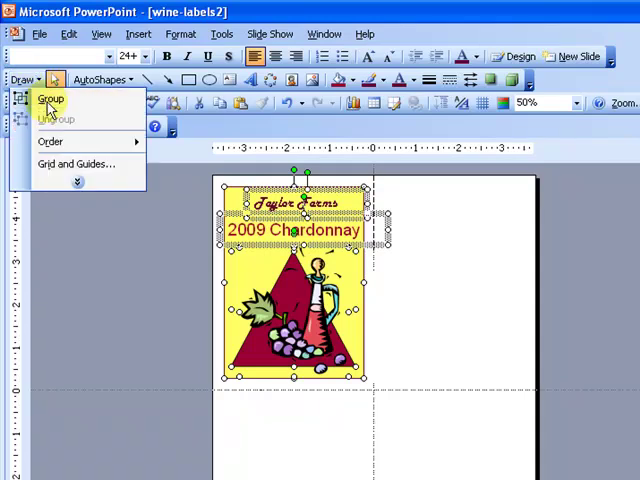
pyautogui.click(50, 99)
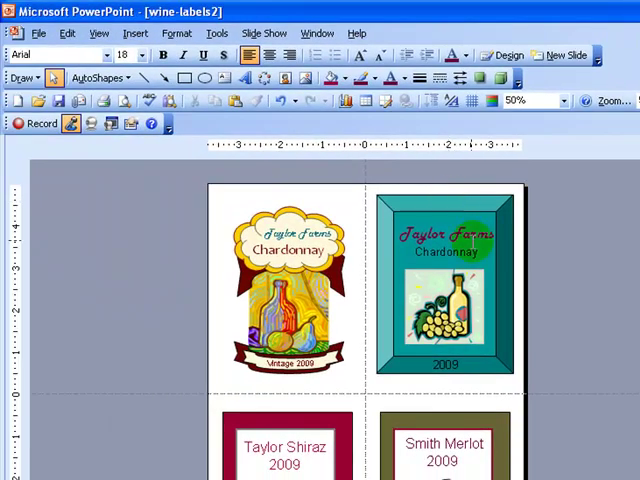
pyautogui.moveTo(490, 378)
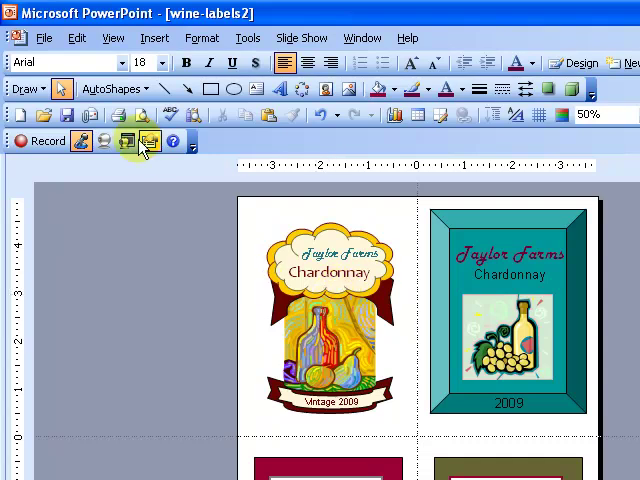
pyautogui.click(25, 88)
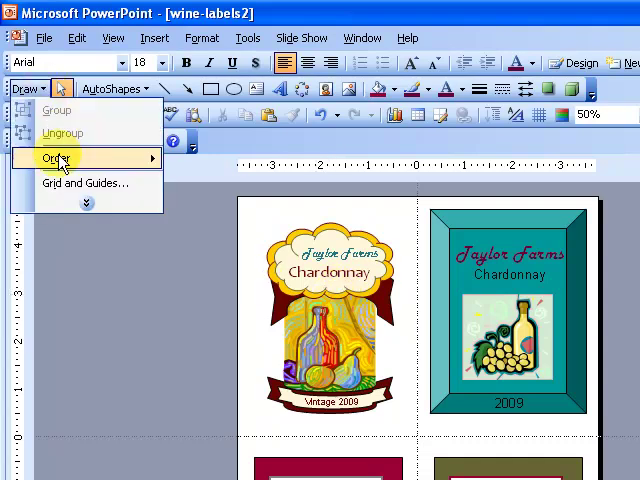
pyautogui.click(56, 158)
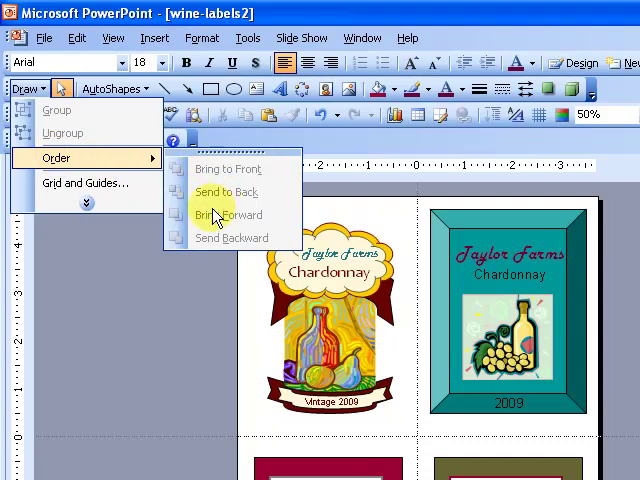
pyautogui.click(228, 216)
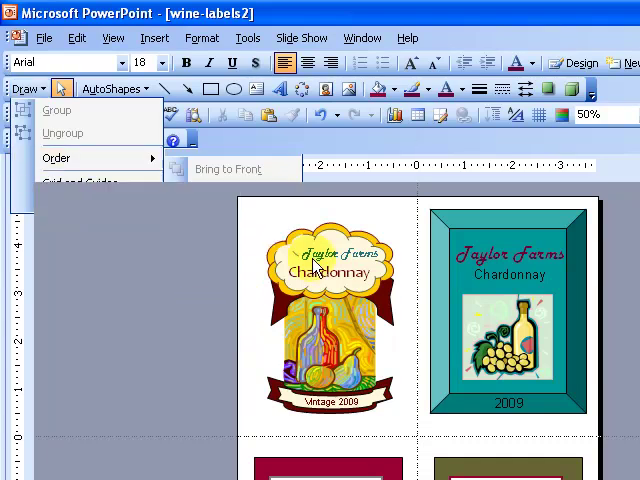